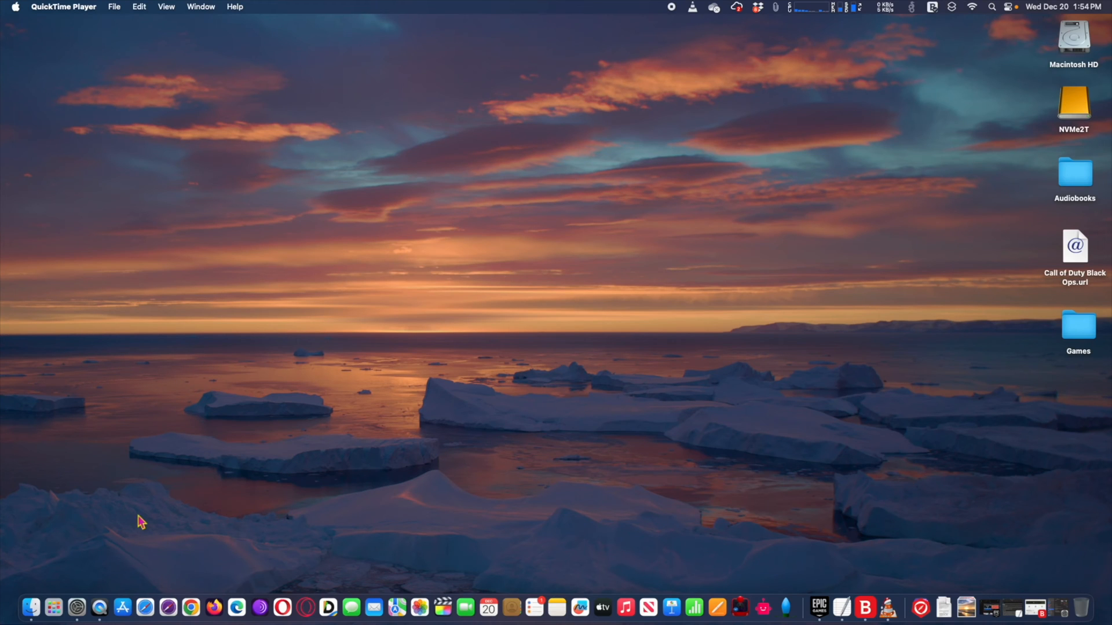
mouse_move(77, 607)
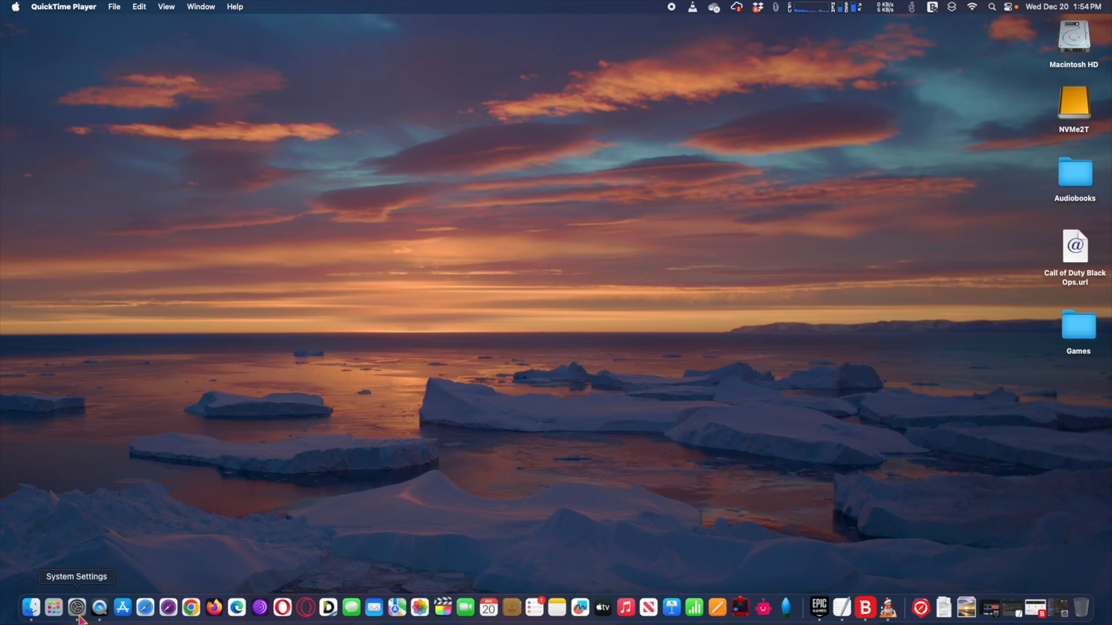
Launch System Settings from the Dock and show the General settings page.
click(76, 618)
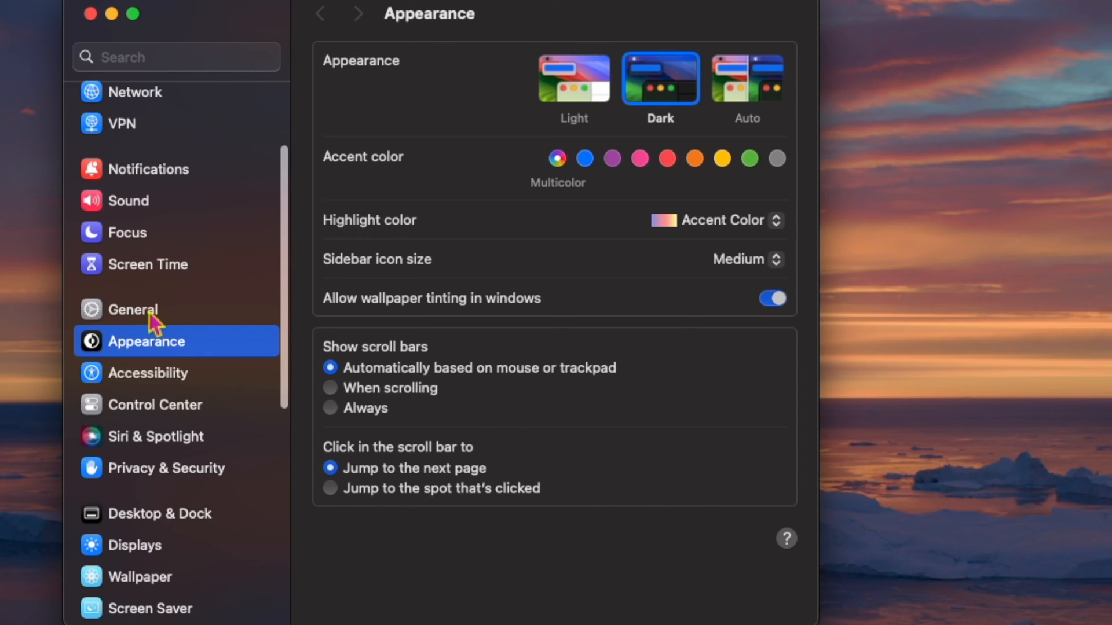
click(134, 310)
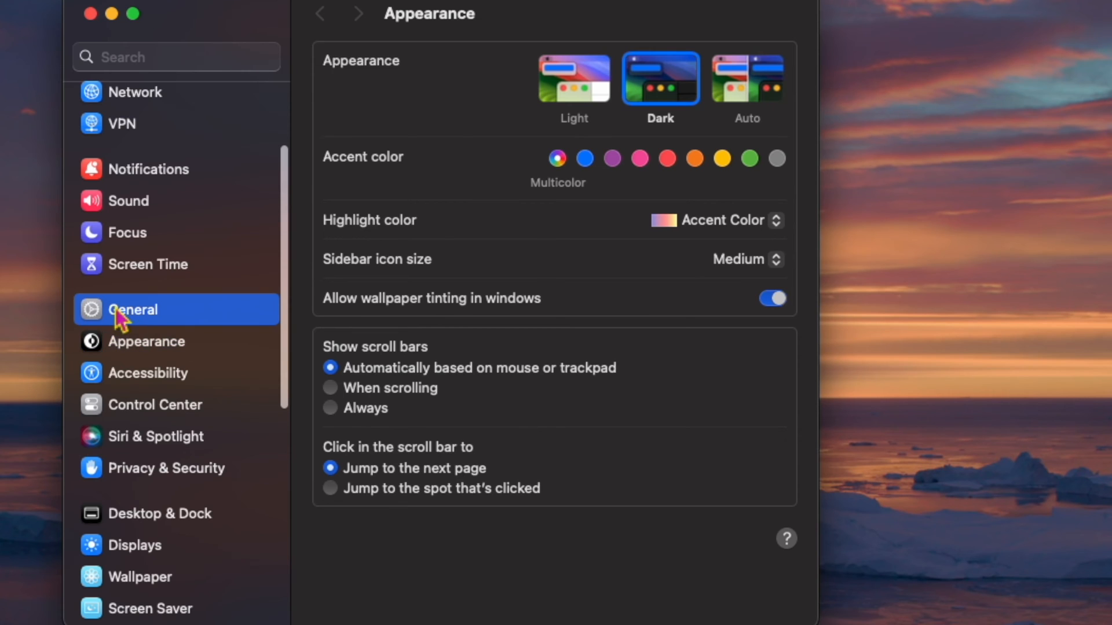
click(133, 310)
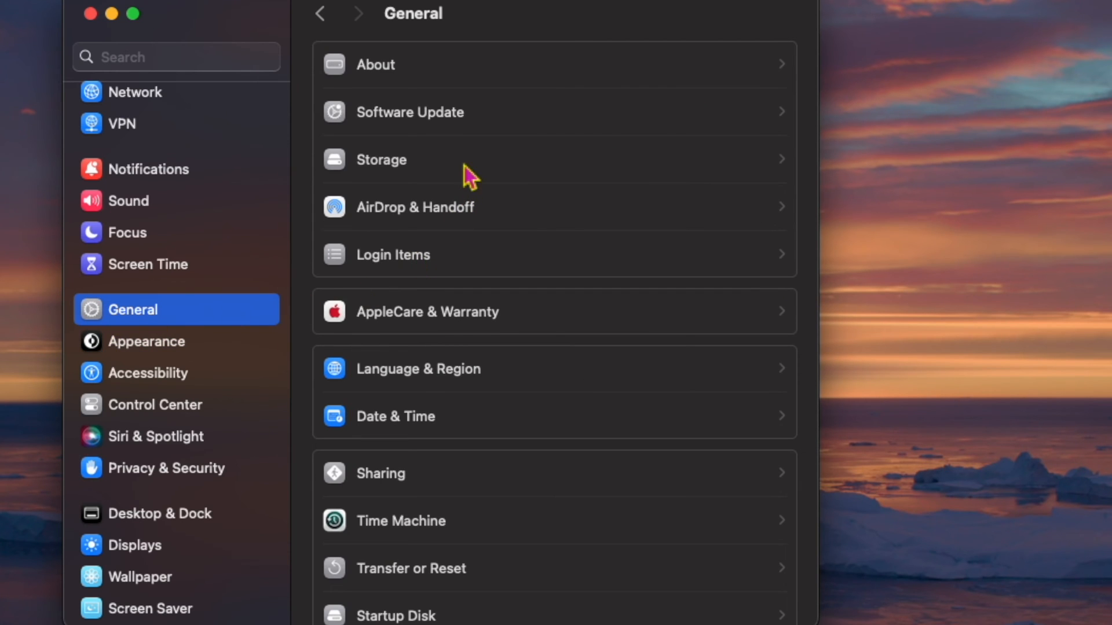
mouse_move(443, 127)
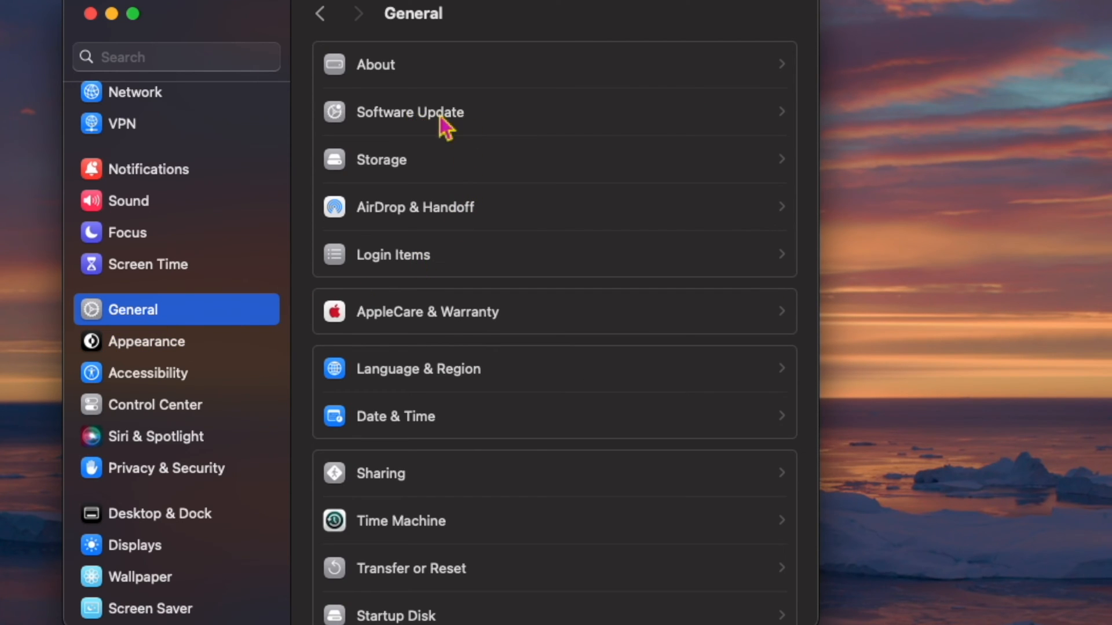
Go to Software Update, listing the scheduled macOS Sonoma 14.2.1 update.
click(419, 113)
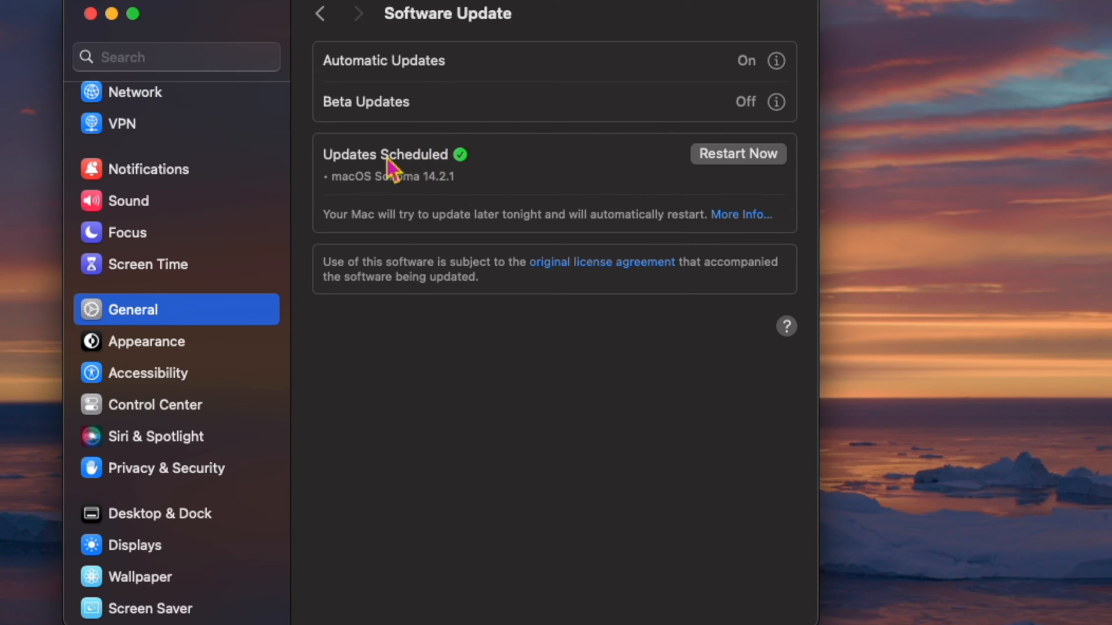
mouse_move(738, 225)
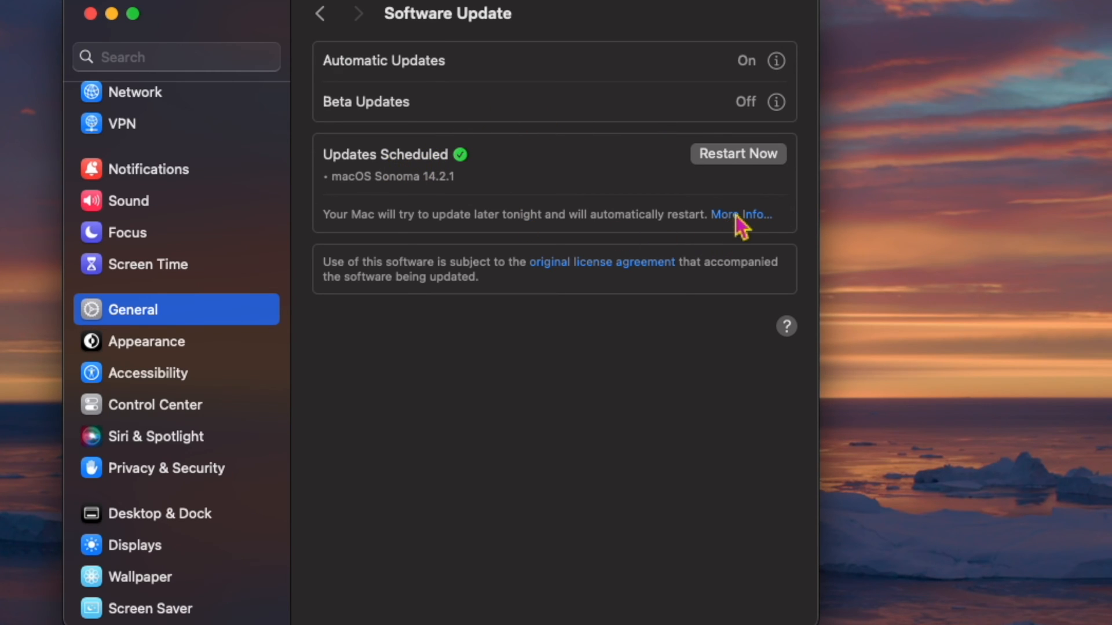
Show the macOS Sonoma 14.2.1 update details via More Info, including its 1.04 GB size.
click(741, 216)
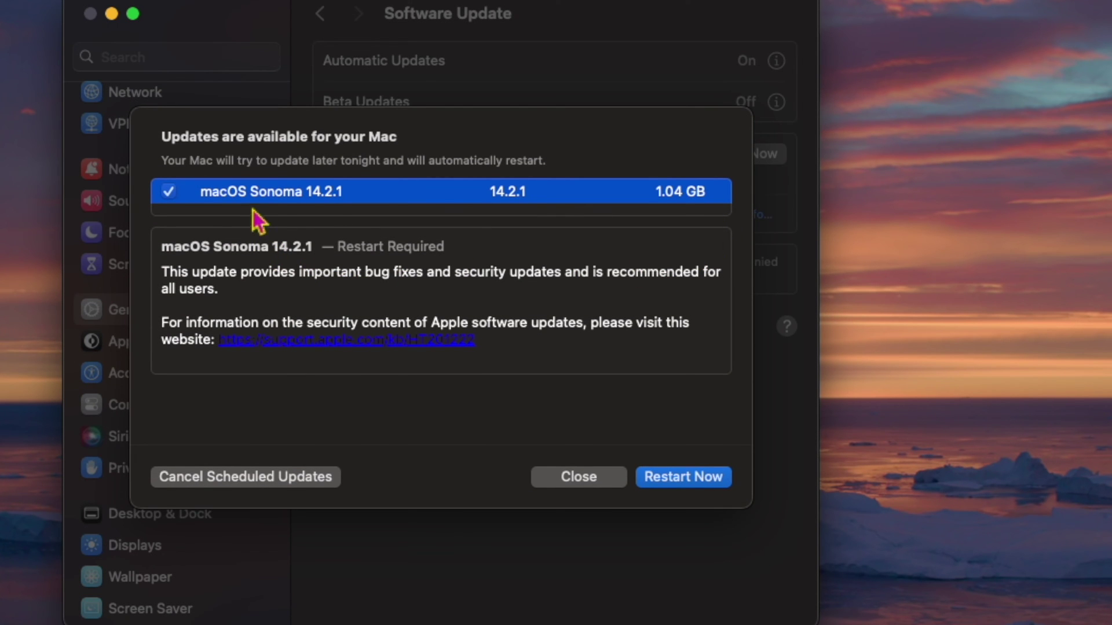
mouse_move(681, 217)
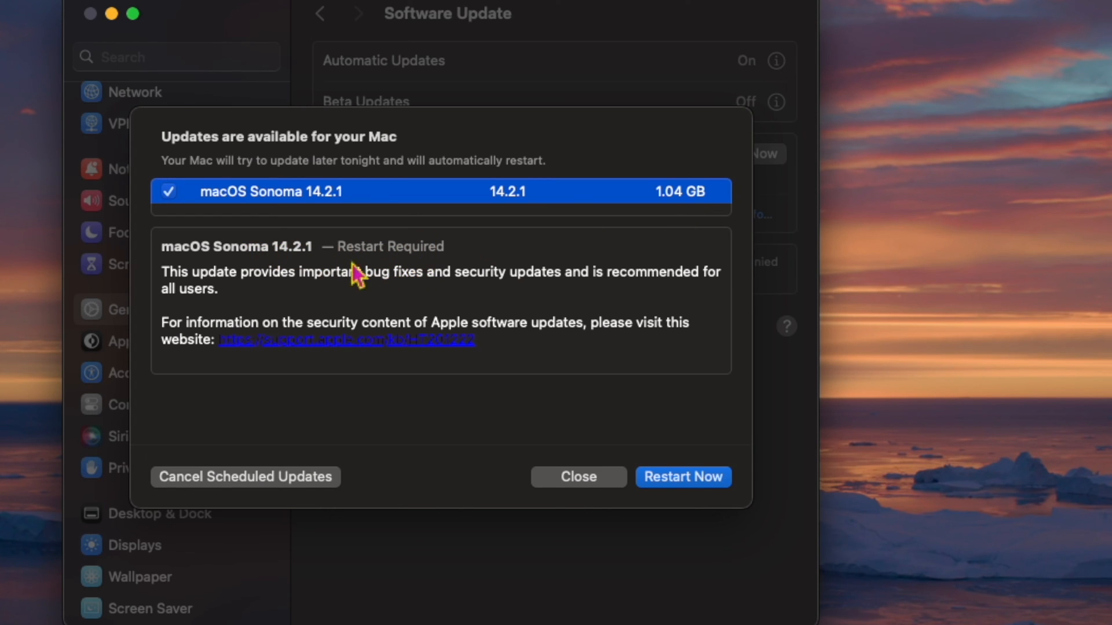
mouse_move(531, 430)
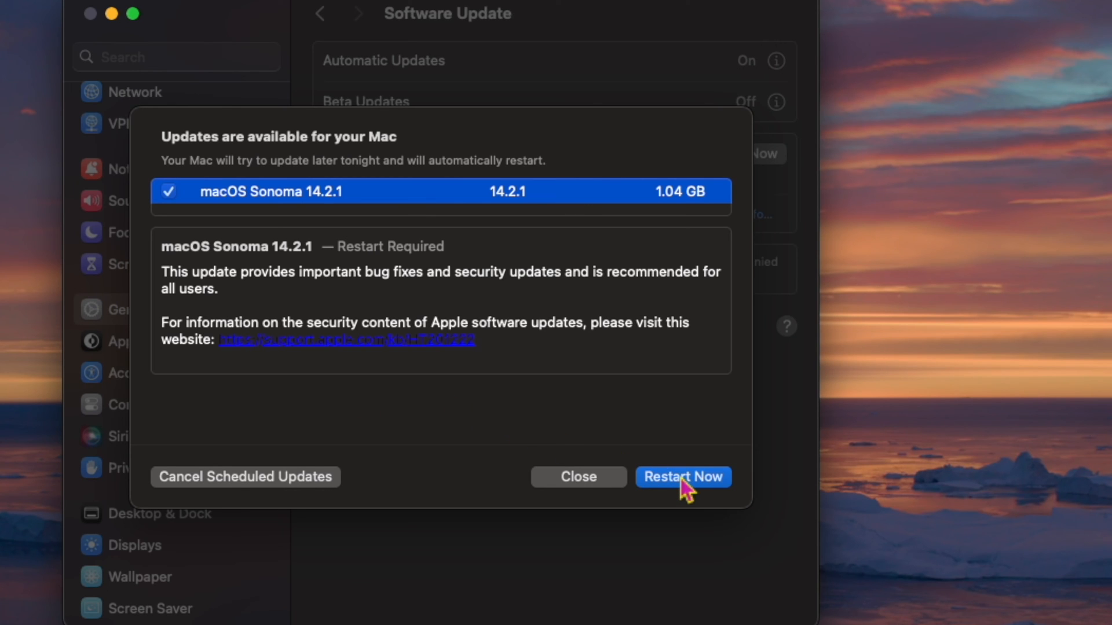
Choose Restart Now and confirm the admin password so the 14.2.1 update begins restarting.
click(683, 477)
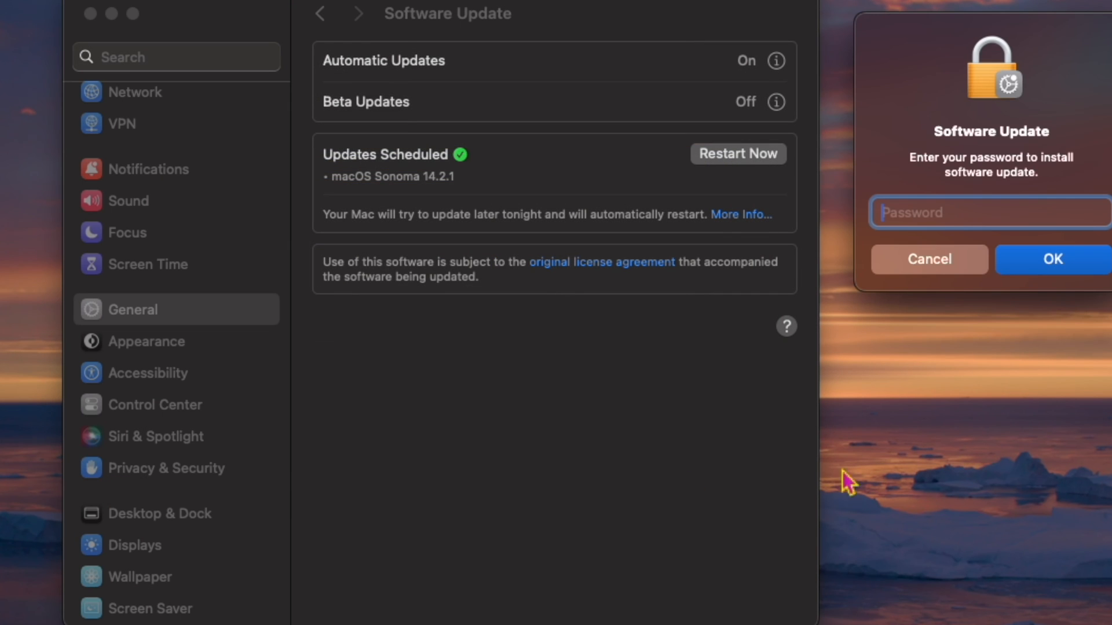
mouse_move(1005, 475)
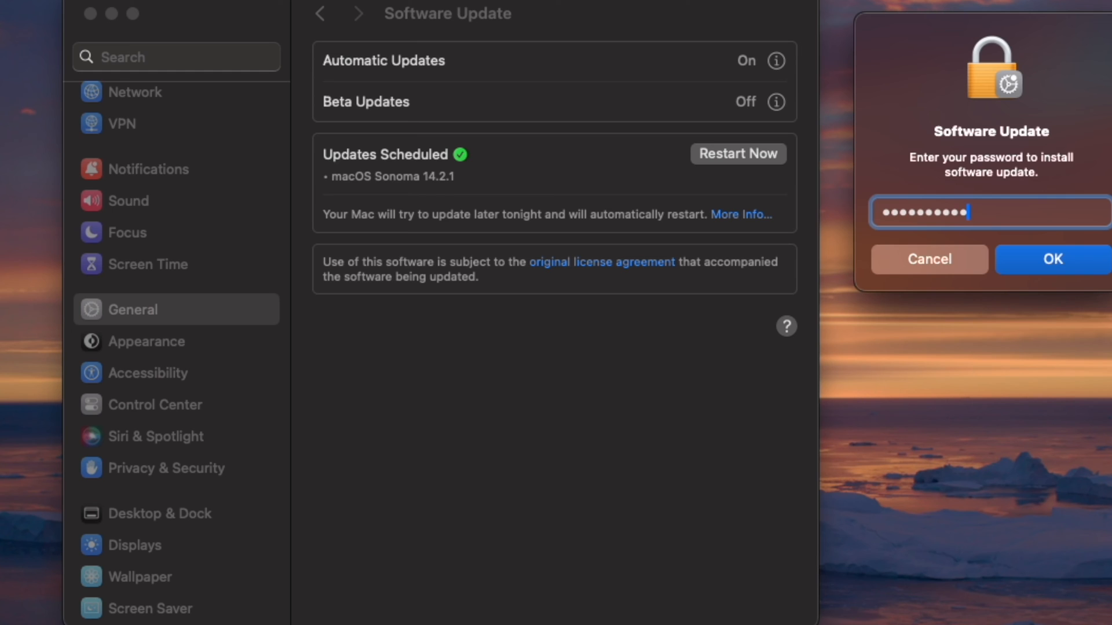
click(1053, 260)
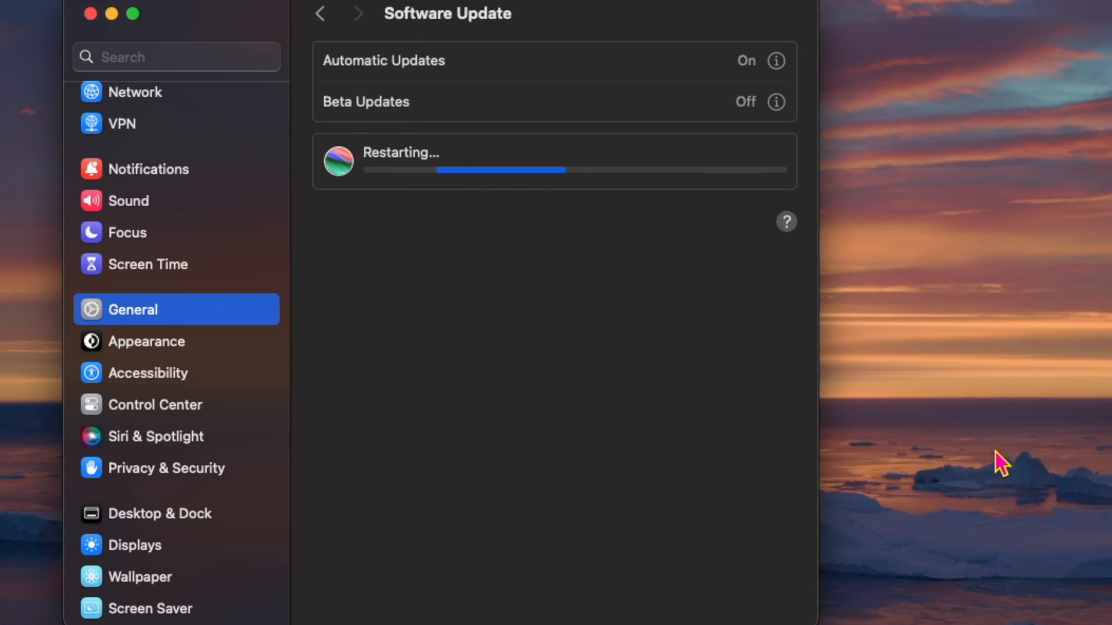
mouse_move(1040, 118)
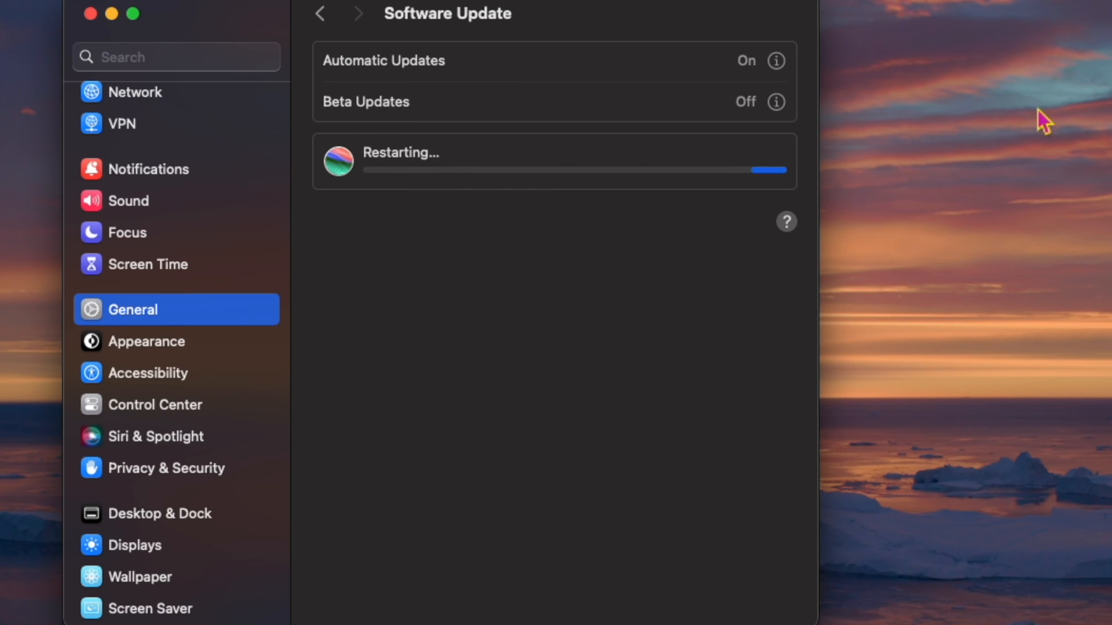